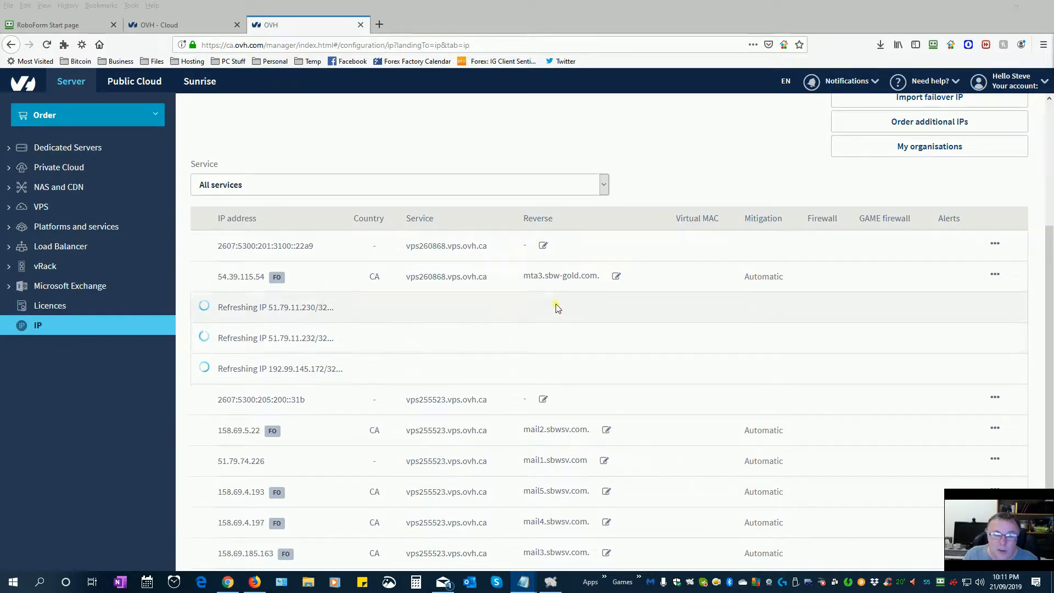
{"action": "mouse_move", "coordinate": [336, 318]}
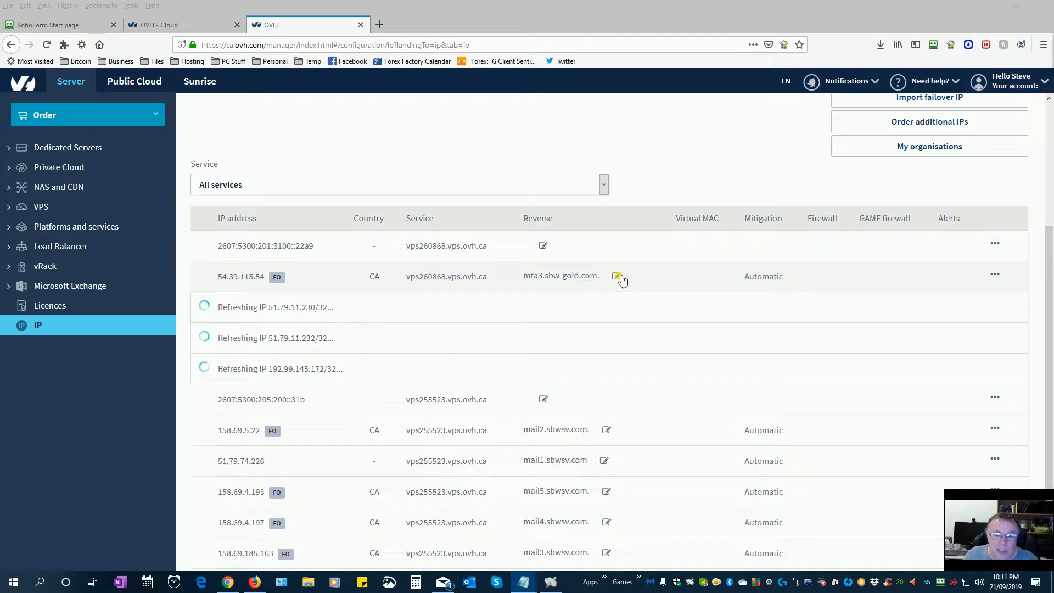
- Edit the Reverse field of 54.39.115.54 and select its value mta3.sbw-gold.com
{"action": "left_click", "coordinate": [616, 277]}
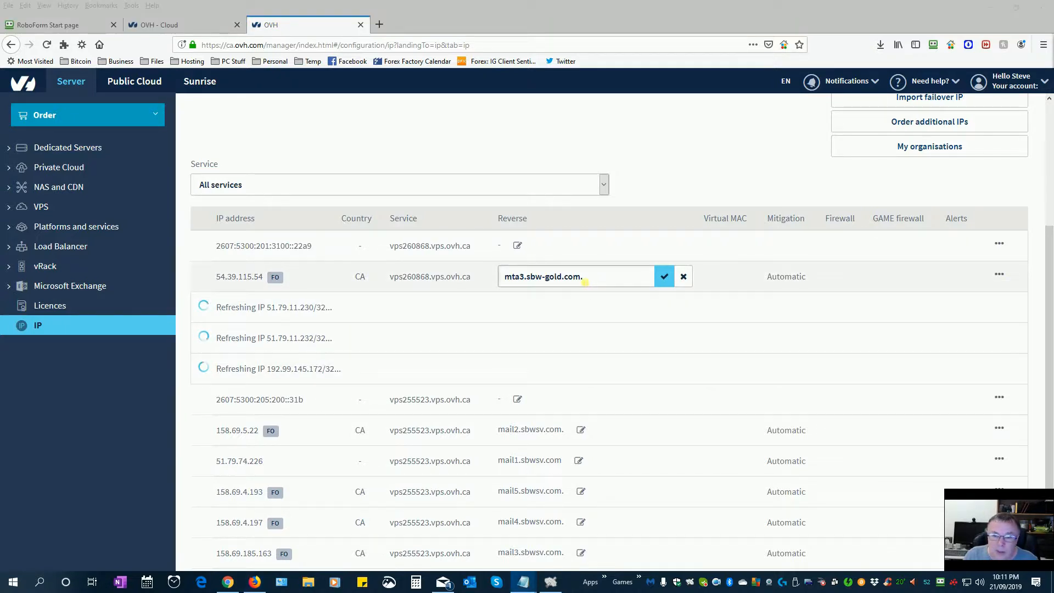
{"action": "triple_click", "coordinate": [551, 277]}
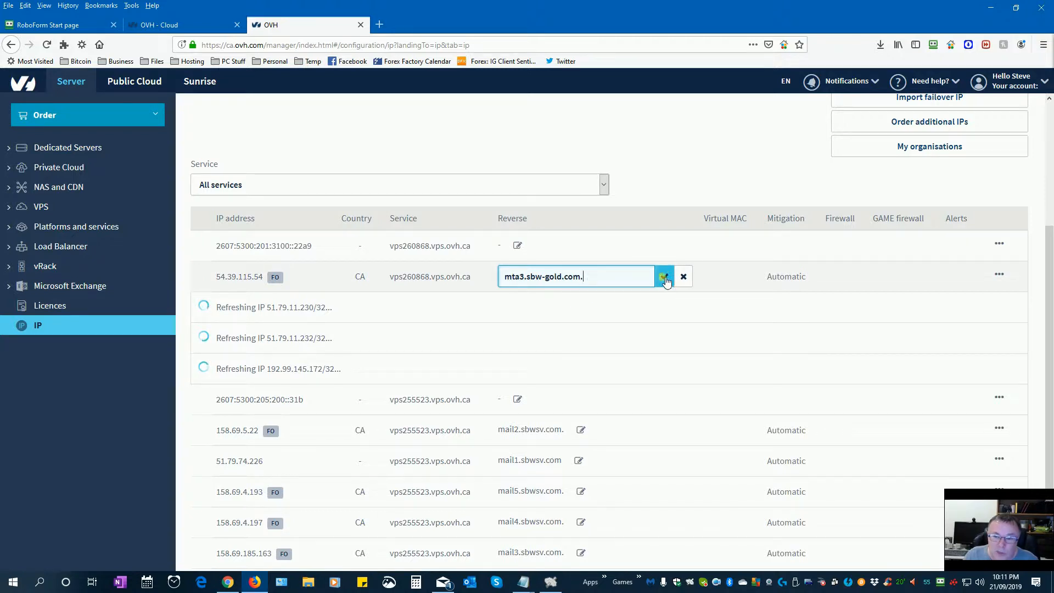
{"action": "left_click", "coordinate": [663, 277]}
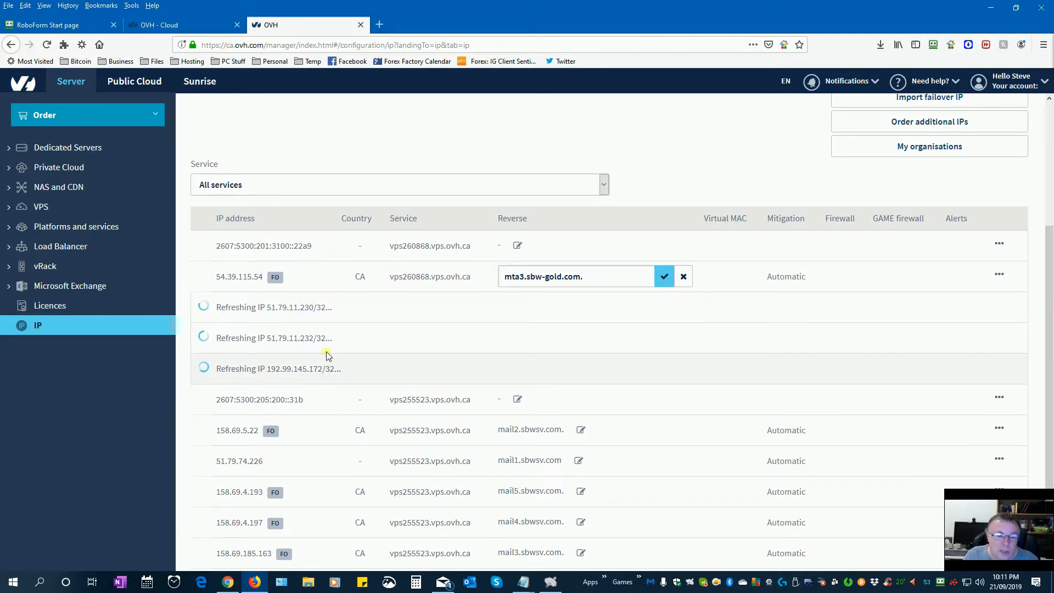
{"action": "mouse_move", "coordinate": [387, 352]}
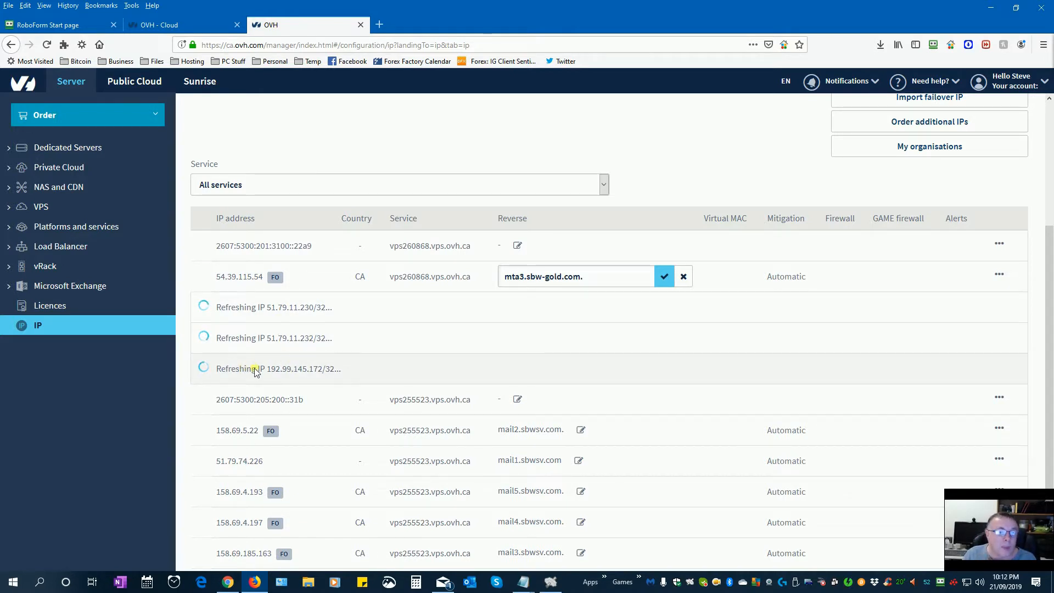
- Remove the trailing dot so the Reverse field reads mta3.sbw-gold.com, unconfirmed
{"action": "double_click", "coordinate": [295, 369]}
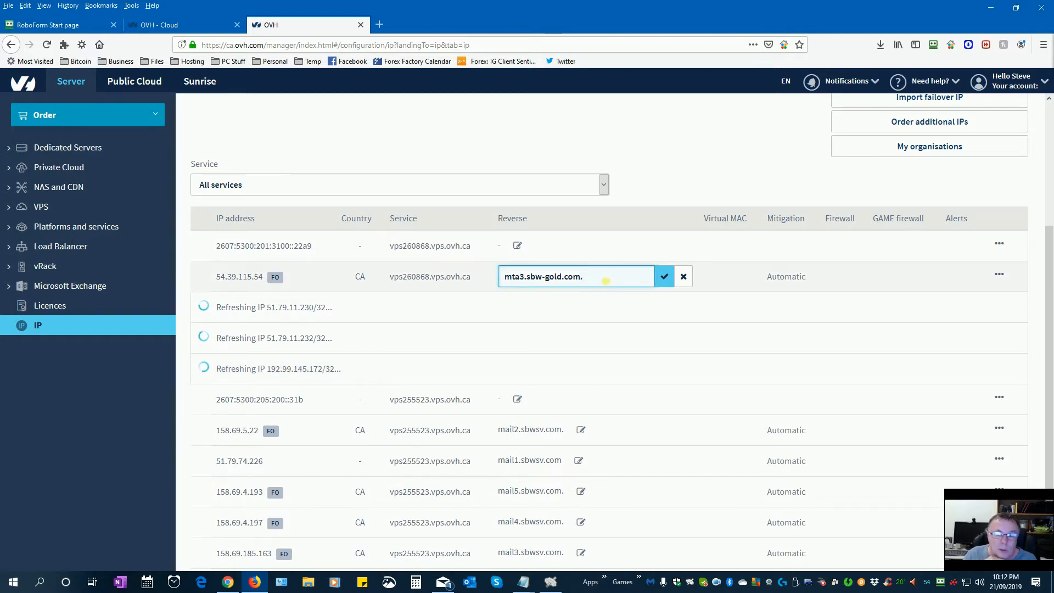
{"action": "key", "text": "Backspace"}
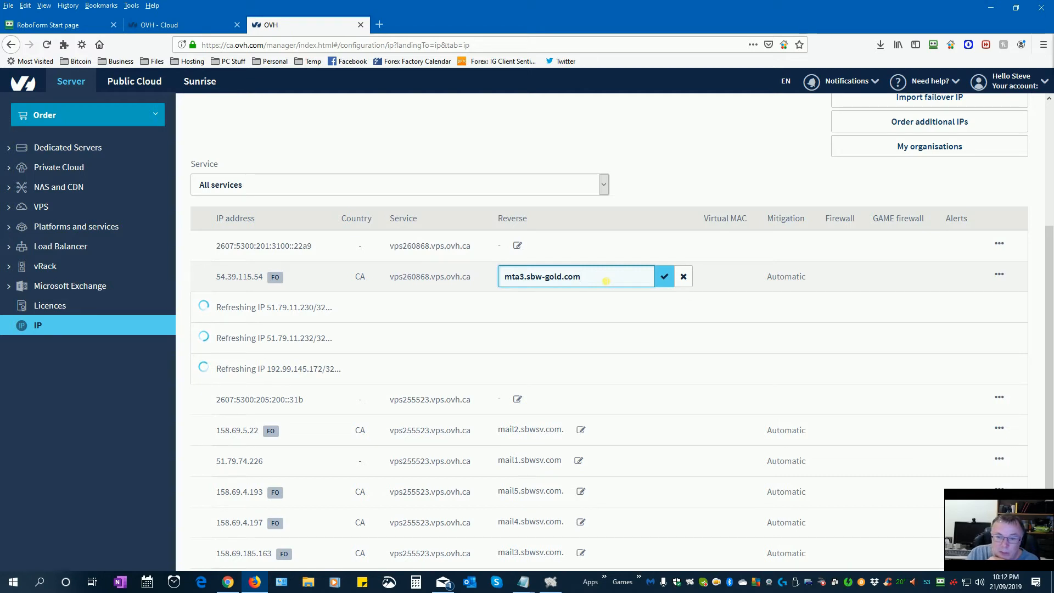